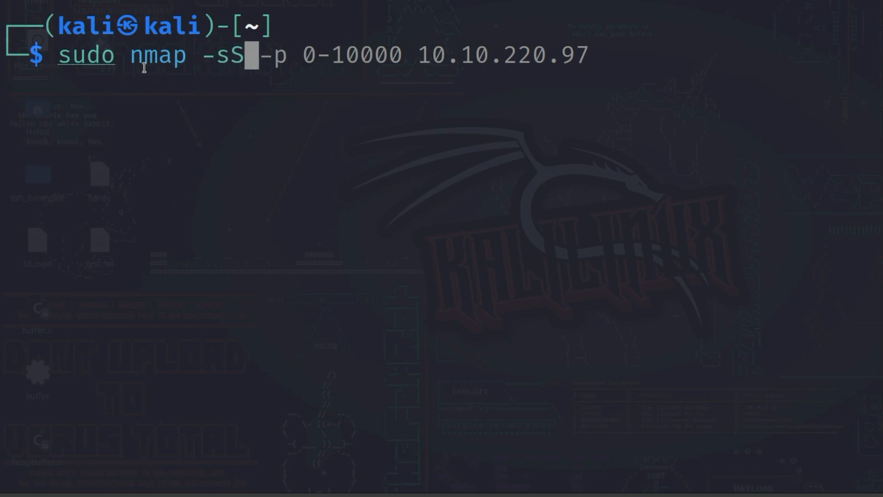
Focus the Kali terminal prompt for the SYN scan of ports 0-10000 on 10.10.220.97
{"action": "double_click", "coordinate": [86, 54]}
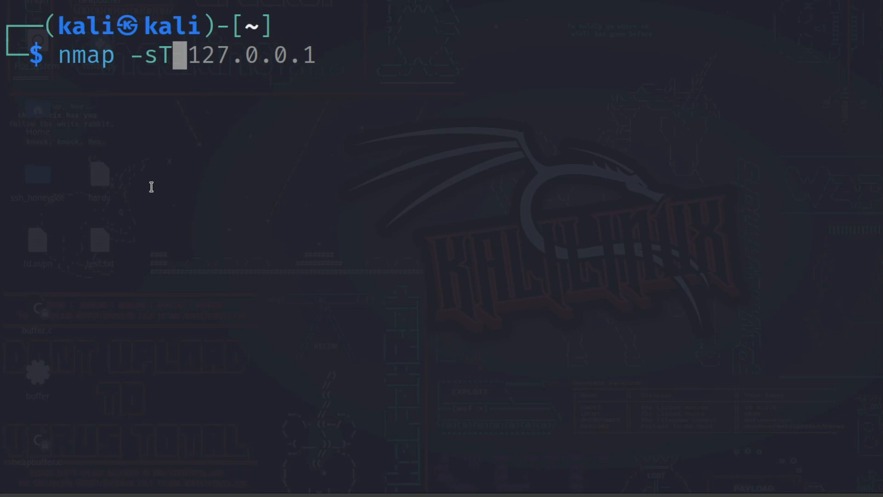
{"action": "mouse_move", "coordinate": [148, 189]}
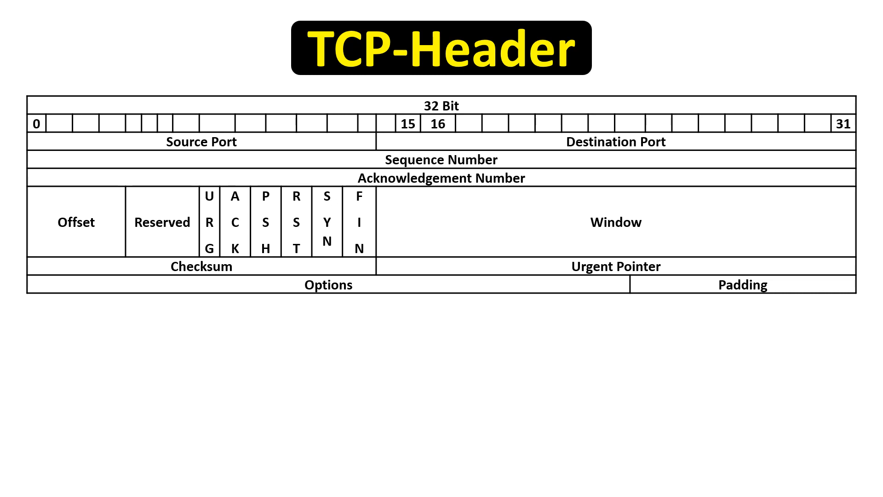
Advance to the TCP-Header slide showing the URG, ACK, PSH, RST, SYN and FIN flag bits
{"action": "left_click", "coordinate": [209, 221]}
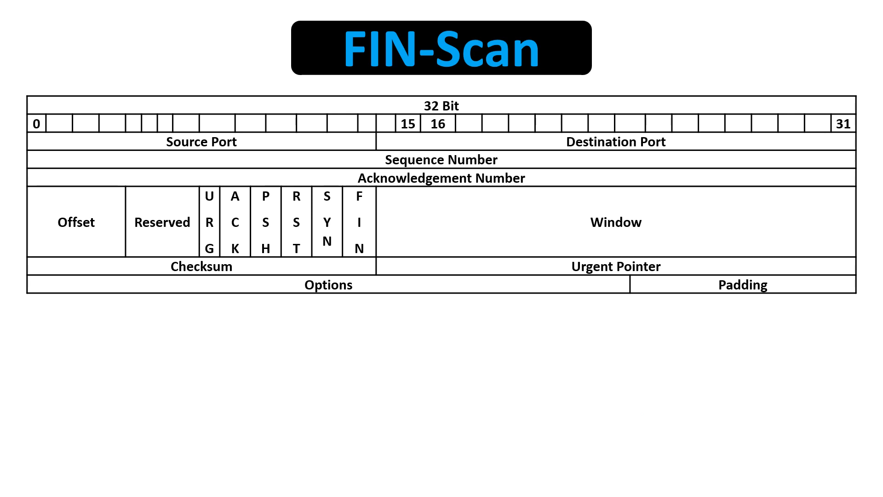
Show the FIN and XMAS scan slides, then enter nmap -sV -p 1-100 10.0.2.17 in the terminal
{"action": "left_click", "coordinate": [359, 222]}
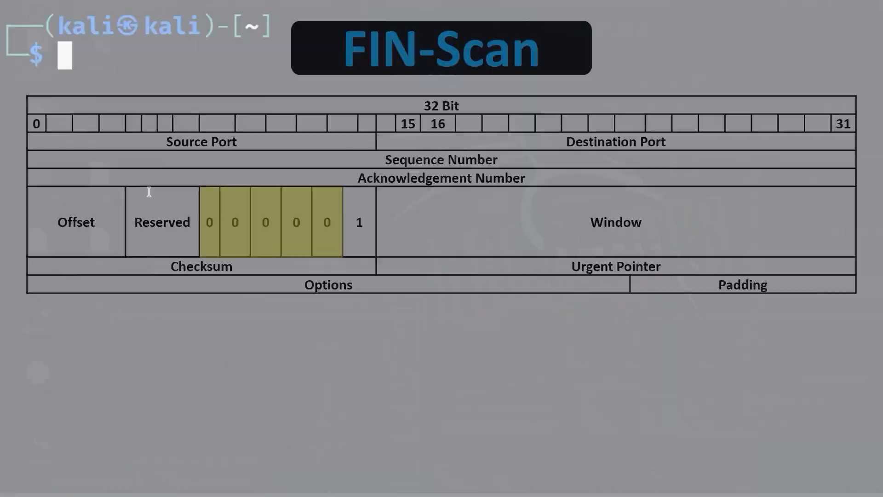
{"action": "type", "text": "nmap -sV -p 1-100 10.0.2.17"}
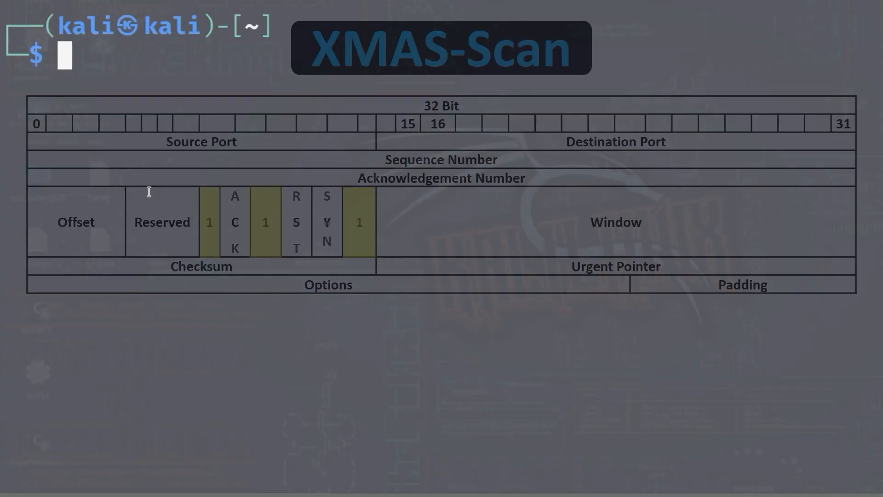
{"action": "type", "text": "nmap -sV -p 1-100 10.0.2.17"}
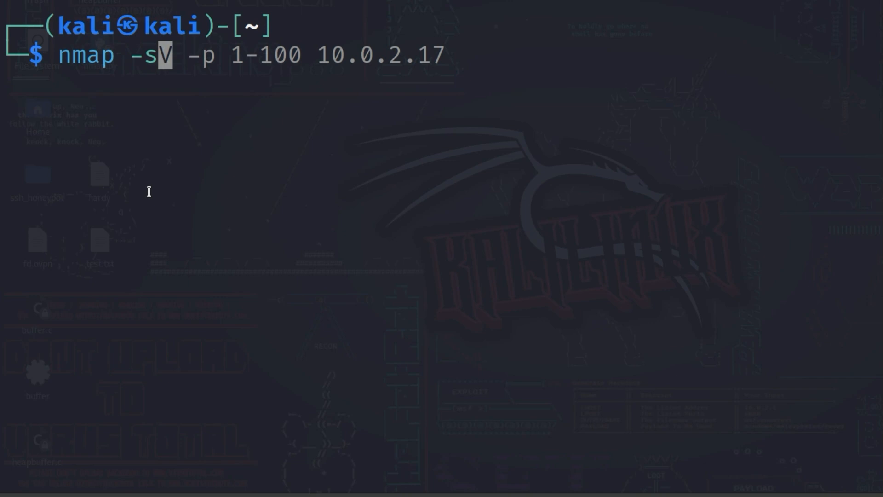